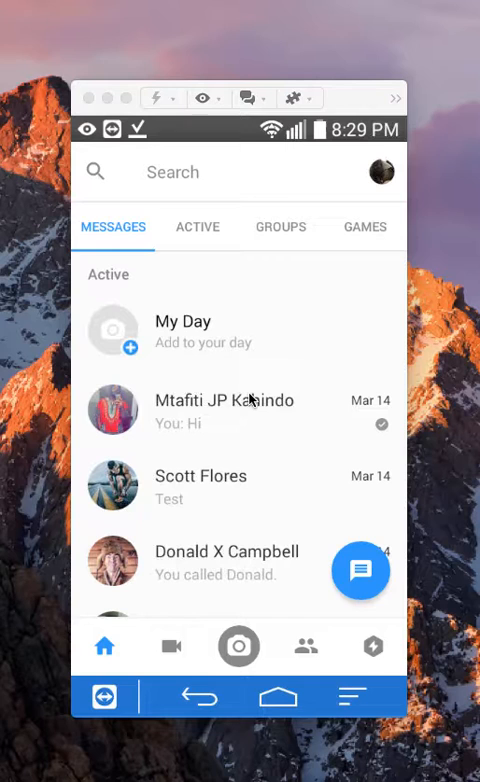
mouse_move(340, 632)
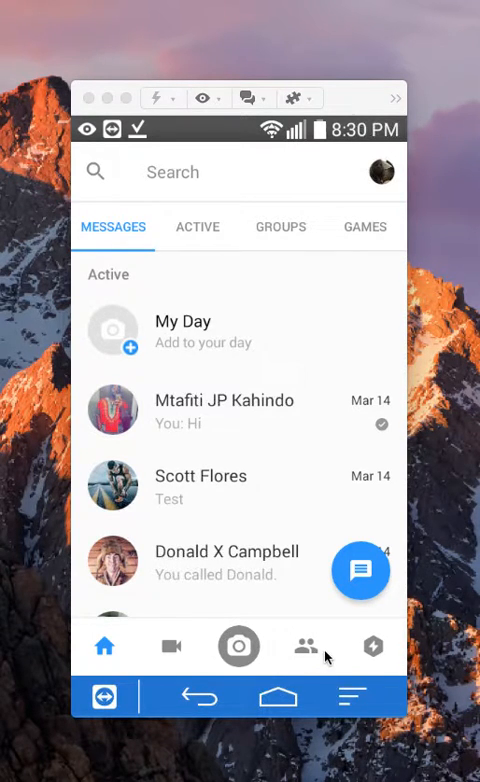
mouse_move(304, 652)
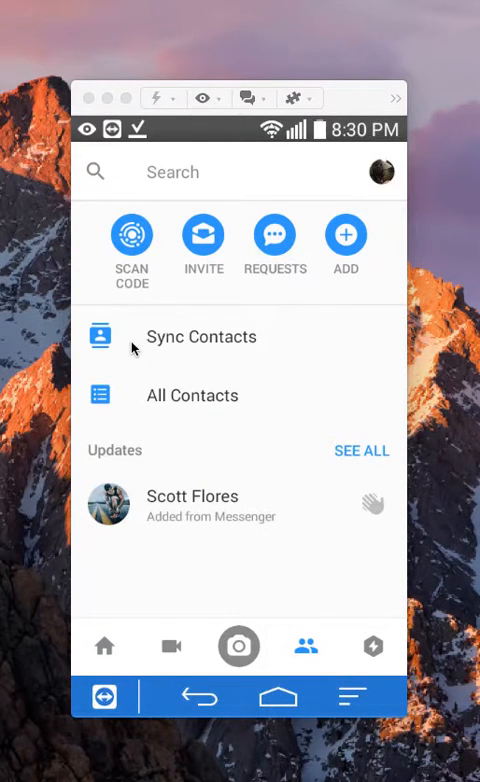
mouse_move(182, 358)
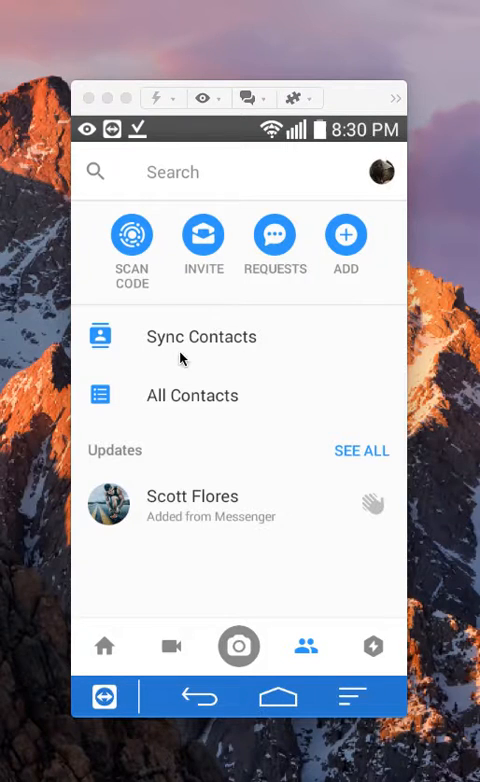
Start finding phone contacts on Messenger from the People section
click(200, 336)
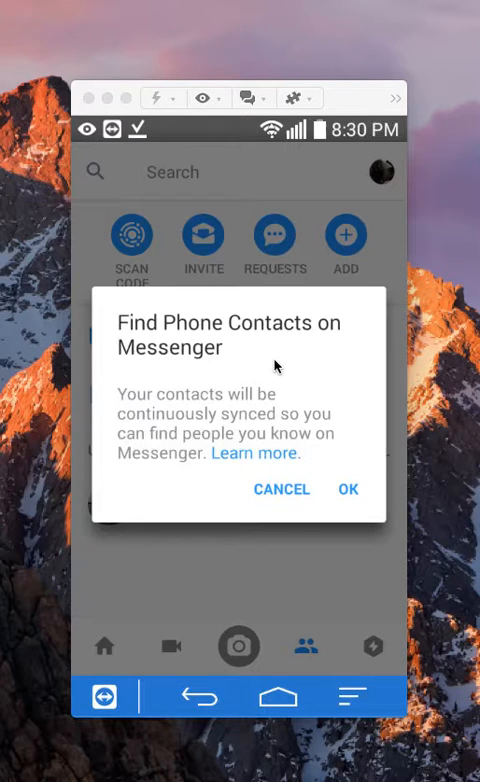
mouse_move(252, 374)
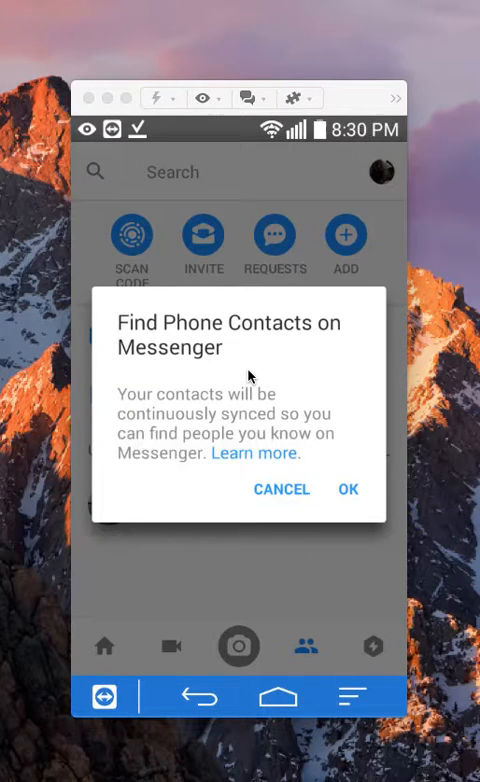
mouse_move(248, 404)
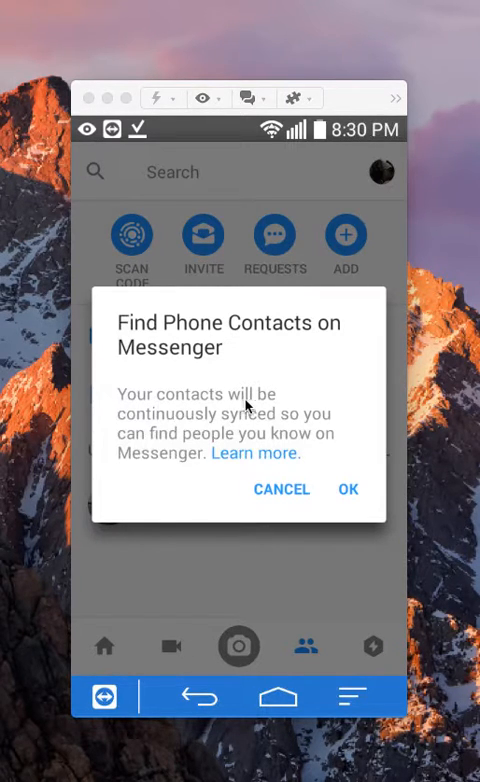
mouse_move(308, 468)
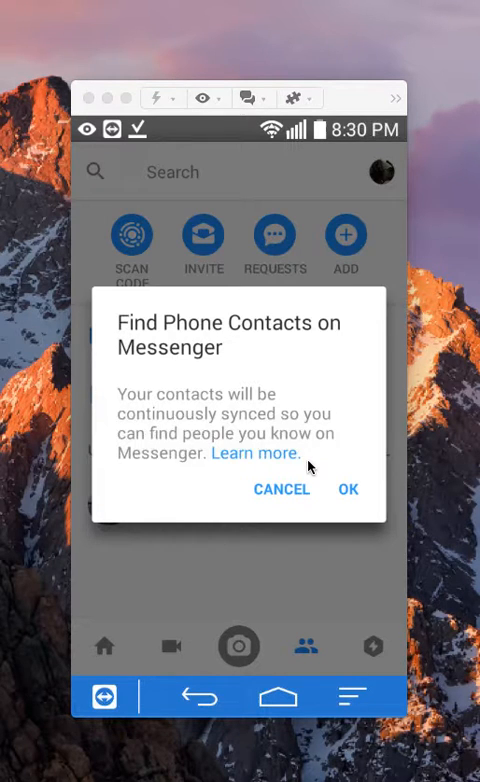
mouse_move(364, 476)
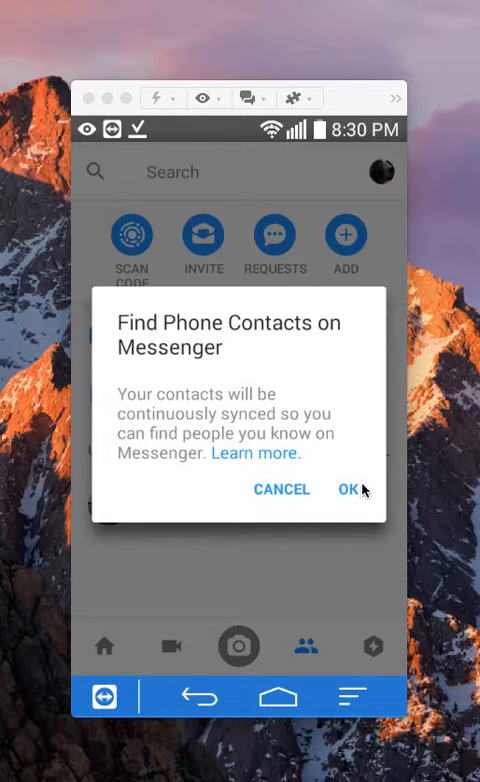
Confirm OK to continuously sync phone contacts, leaving only All Contacts
click(348, 490)
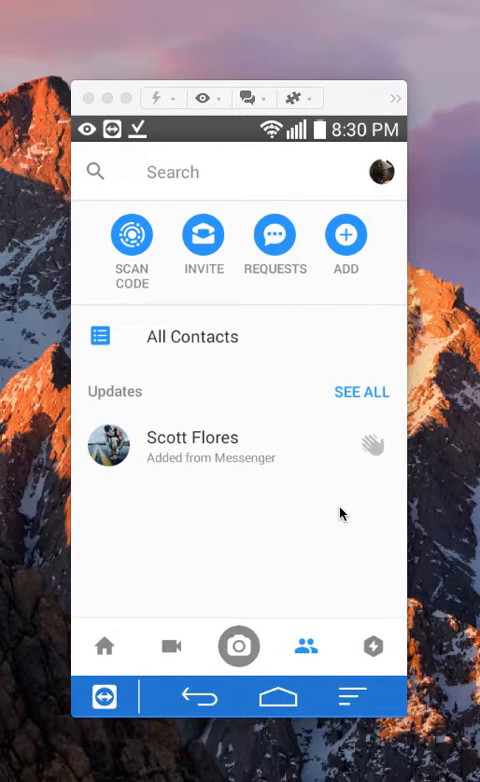